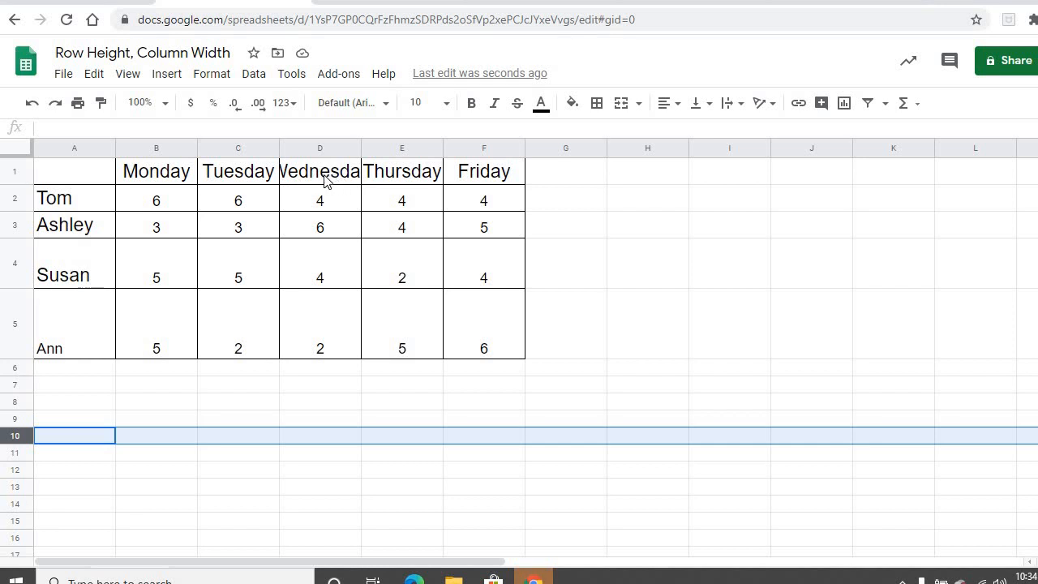
- Widen column D by dragging its header border until 'Wednesday' just fits, then select the weekday headers through Friday
{"action": "left_click", "coordinate": [320, 171]}
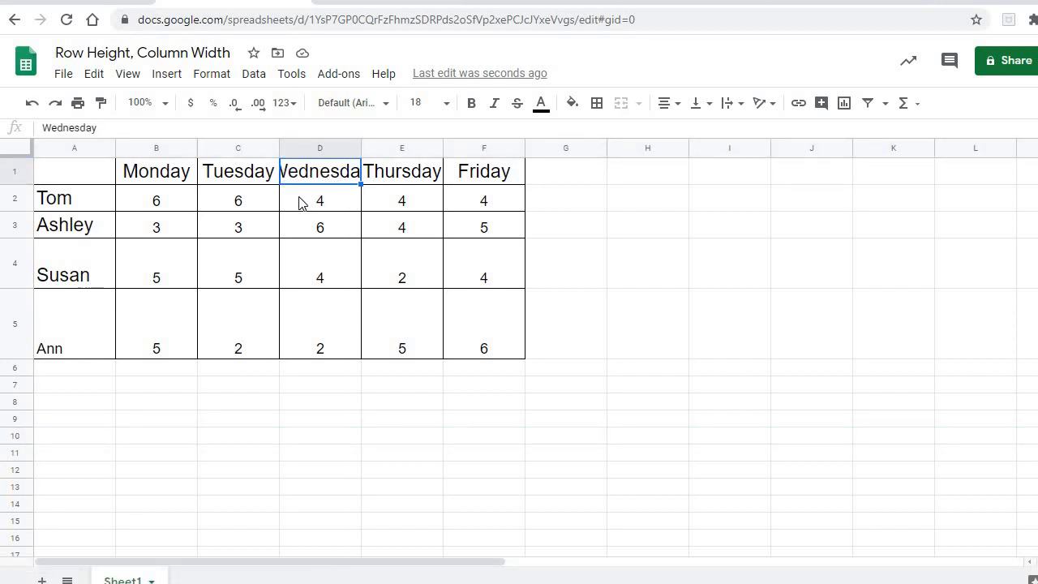
{"action": "left_click", "coordinate": [320, 200]}
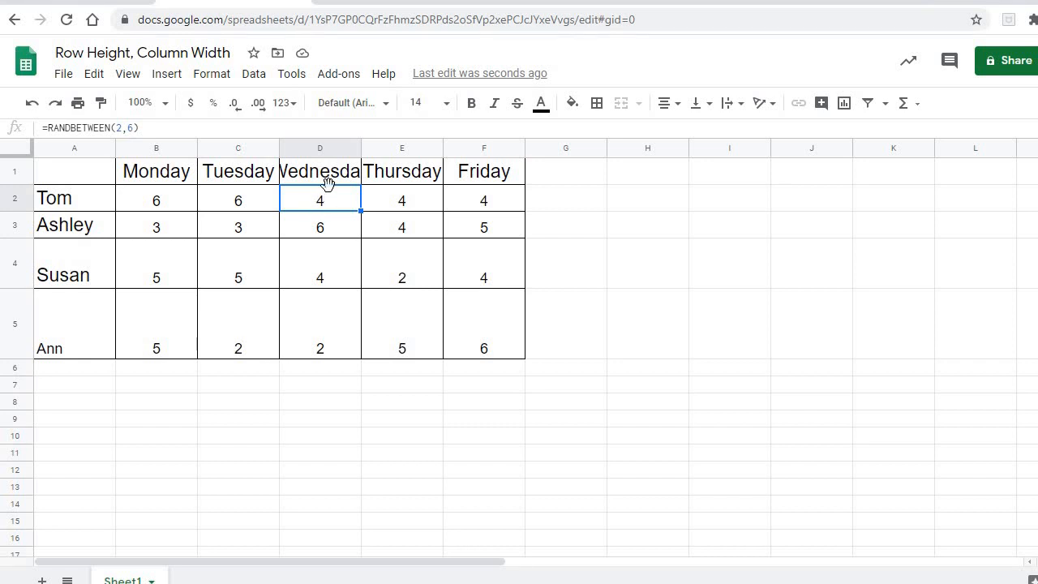
{"action": "mouse_move", "coordinate": [360, 147]}
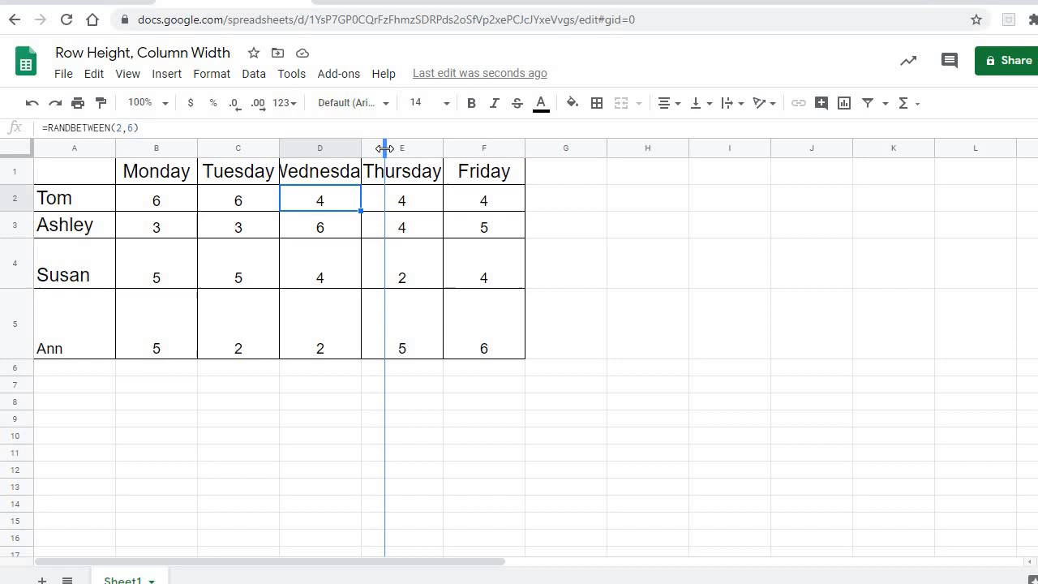
{"action": "left_click_drag", "start_coordinate": [386, 148], "coordinate": [396, 148]}
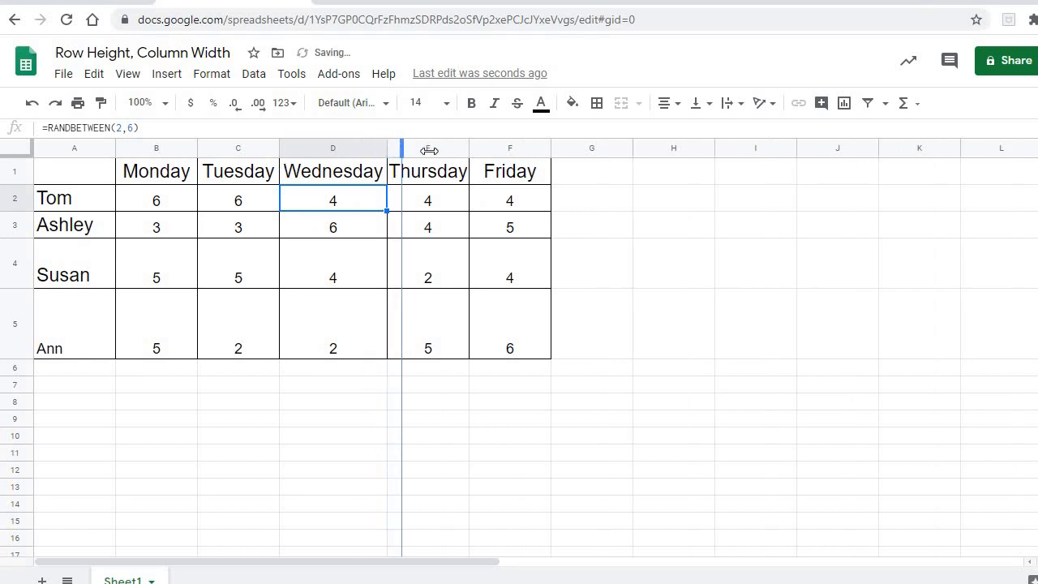
{"action": "left_click_drag", "start_coordinate": [388, 148], "coordinate": [454, 148]}
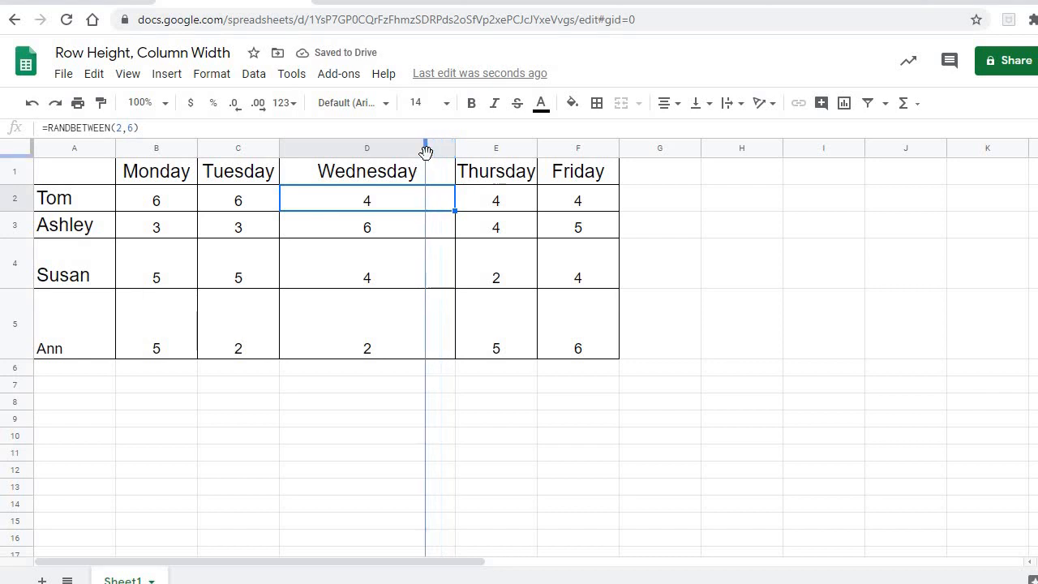
{"action": "left_click_drag", "start_coordinate": [455, 148], "coordinate": [428, 147]}
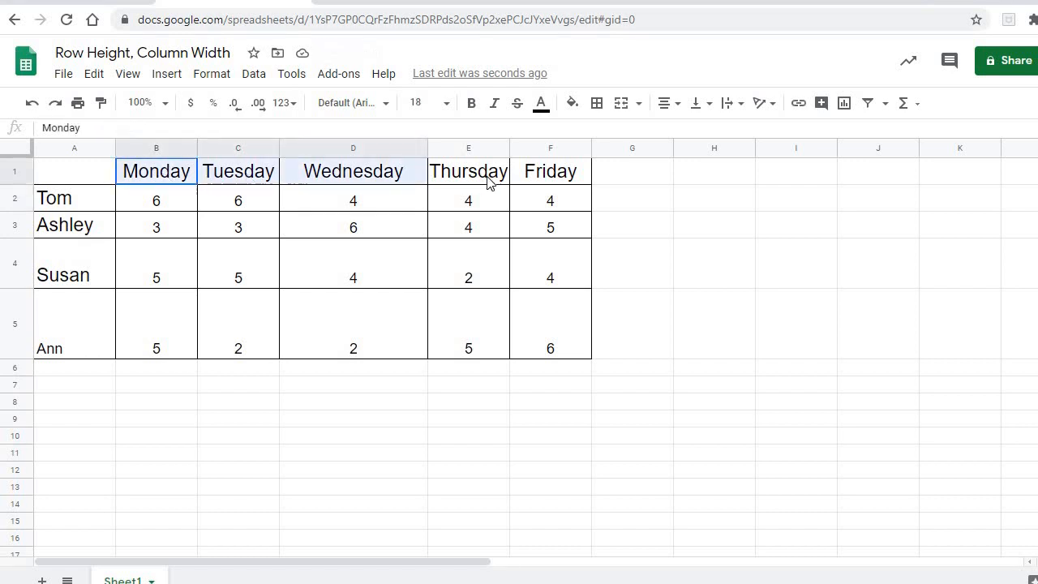
{"action": "left_click", "coordinate": [550, 170]}
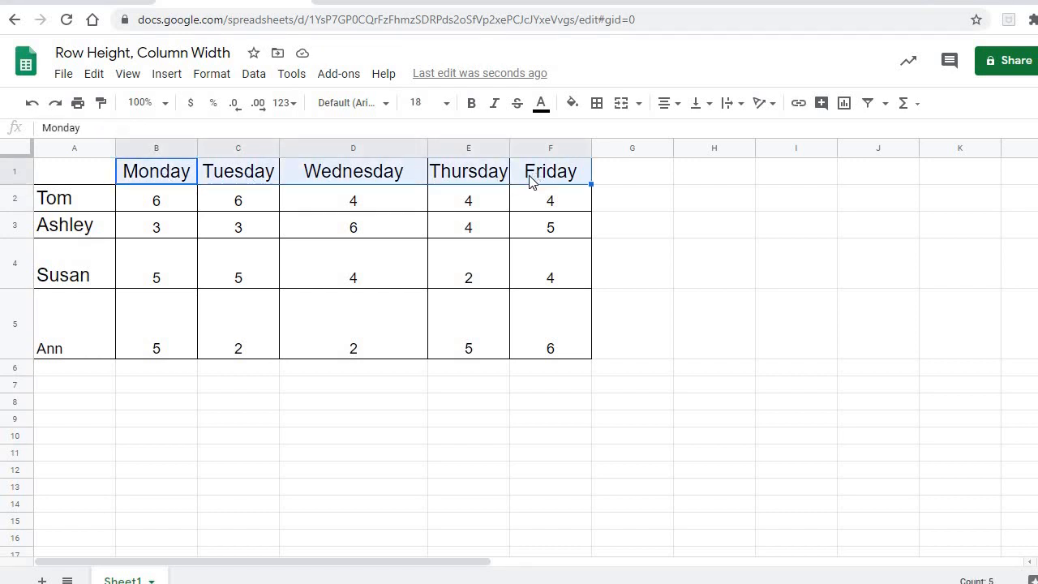
{"action": "mouse_move", "coordinate": [527, 188]}
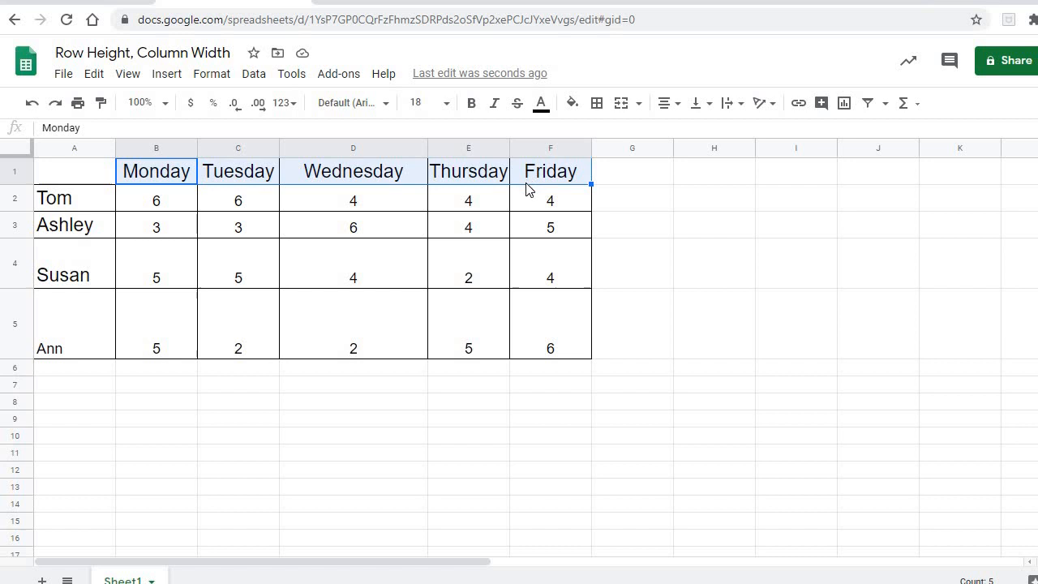
{"action": "mouse_move", "coordinate": [525, 194]}
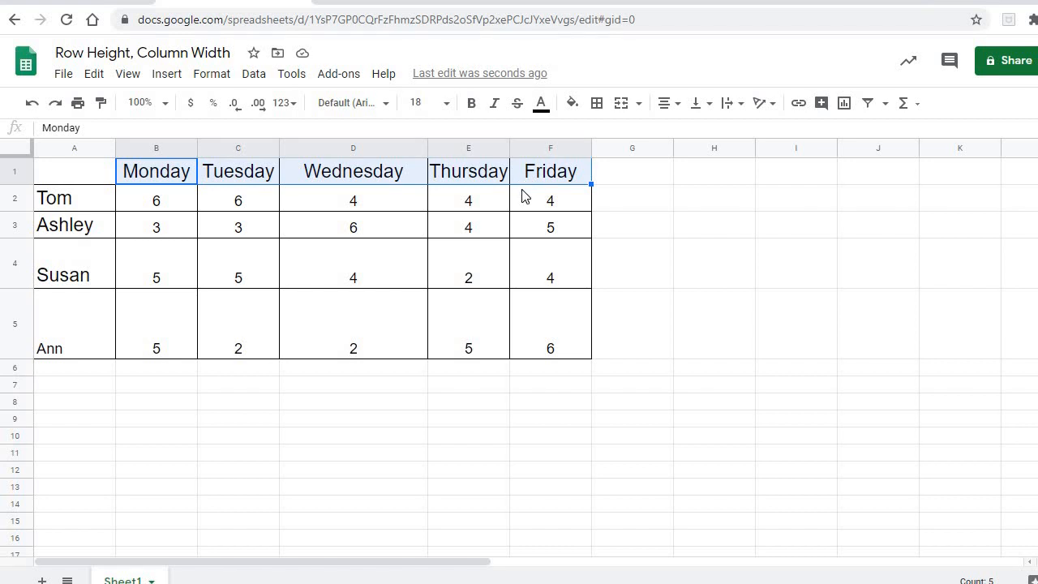
{"action": "mouse_move", "coordinate": [322, 182]}
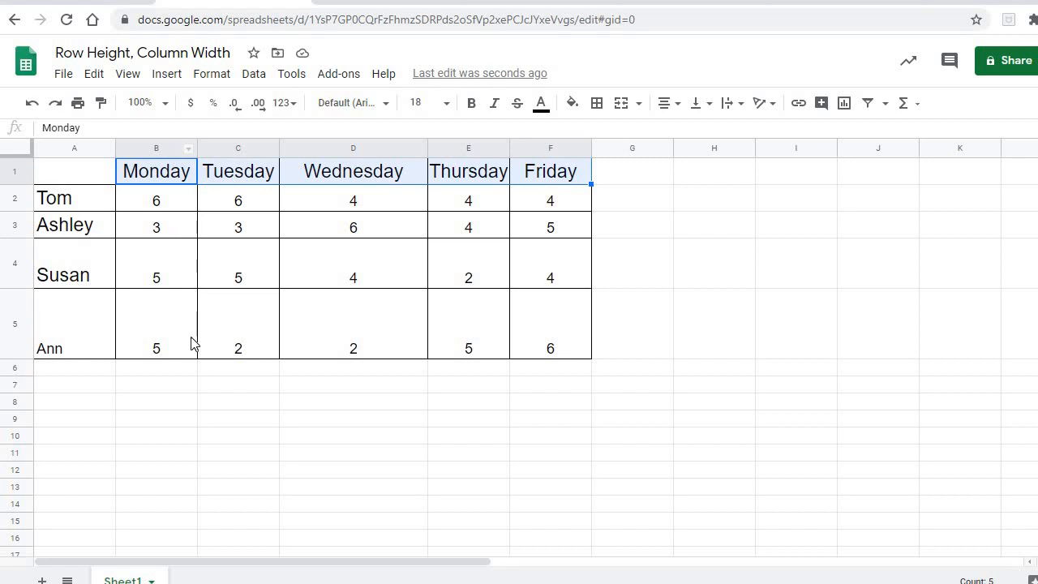
- Select the weekday score columns and choose Resize columns B - F from the context menu
{"action": "left_click", "coordinate": [156, 325]}
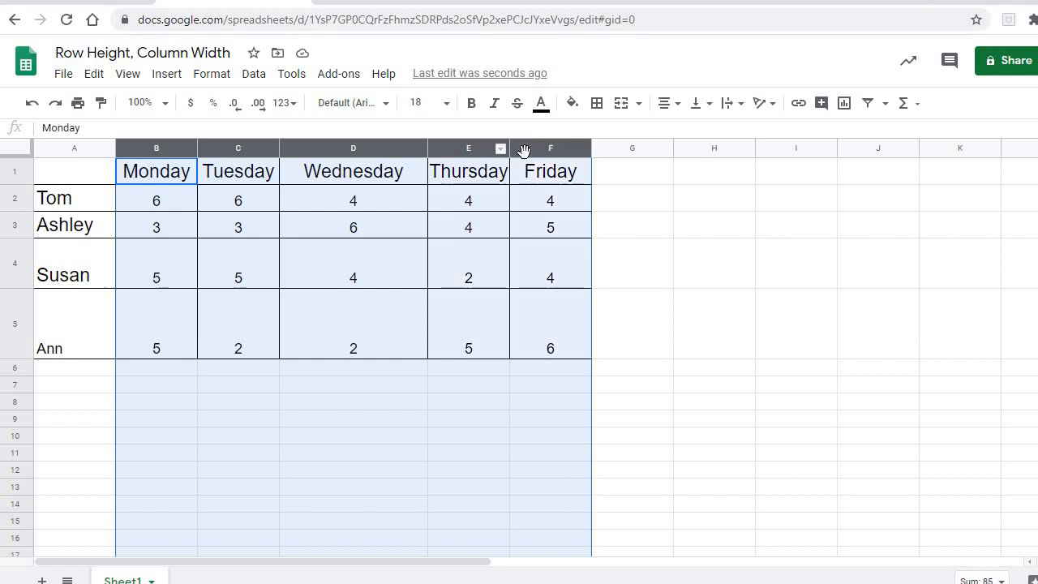
{"action": "mouse_move", "coordinate": [312, 151]}
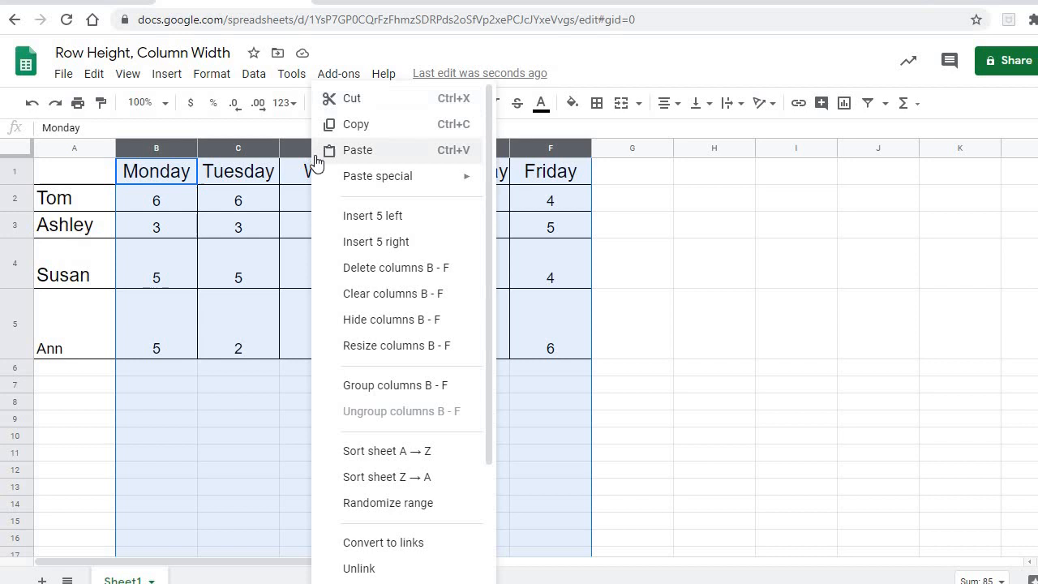
{"action": "mouse_move", "coordinate": [350, 352]}
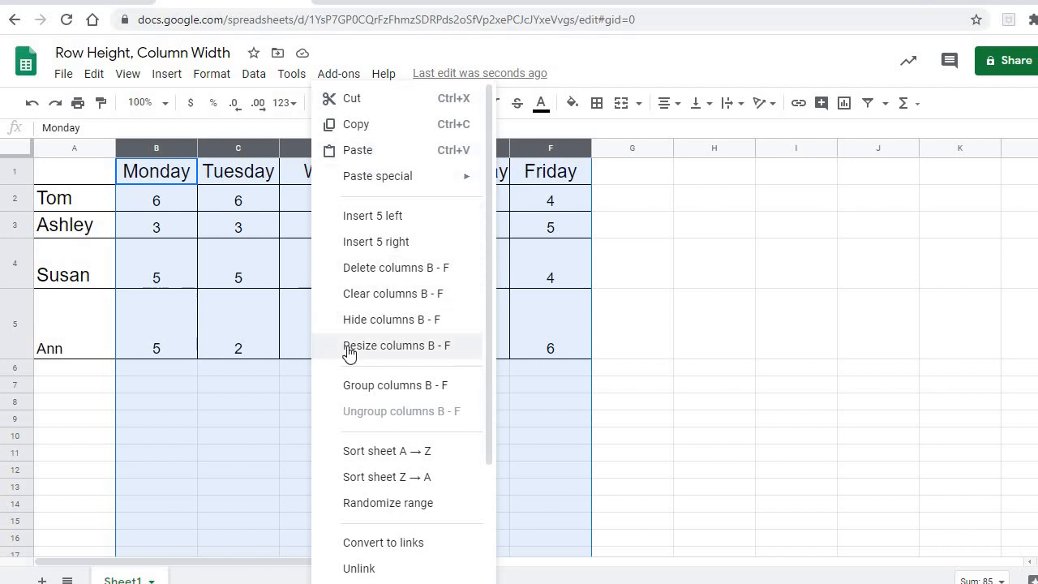
{"action": "left_click", "coordinate": [396, 344]}
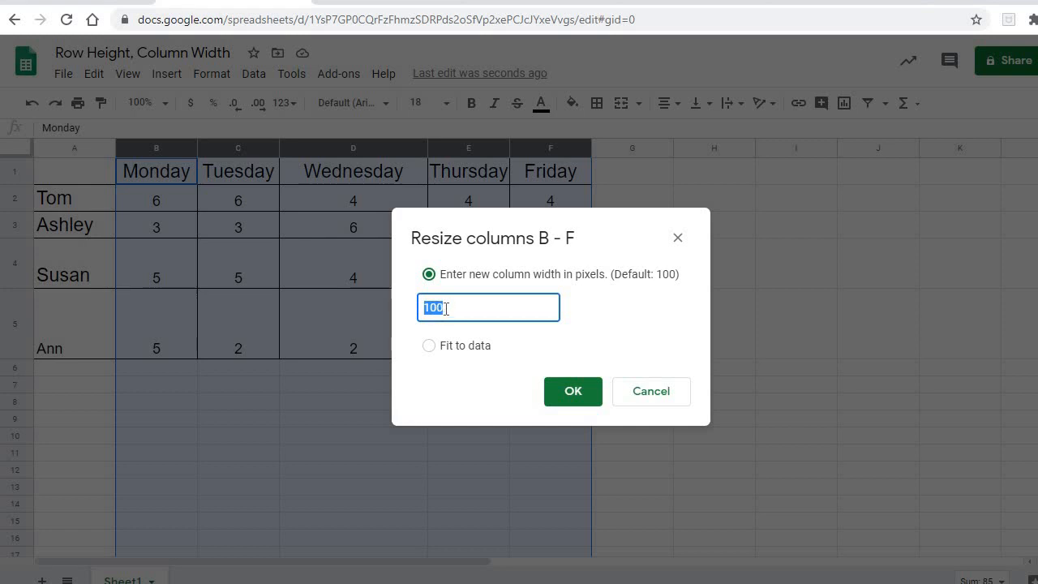
- Give columns B–F a uniform 120-pixel width
{"action": "type", "text": "120"}
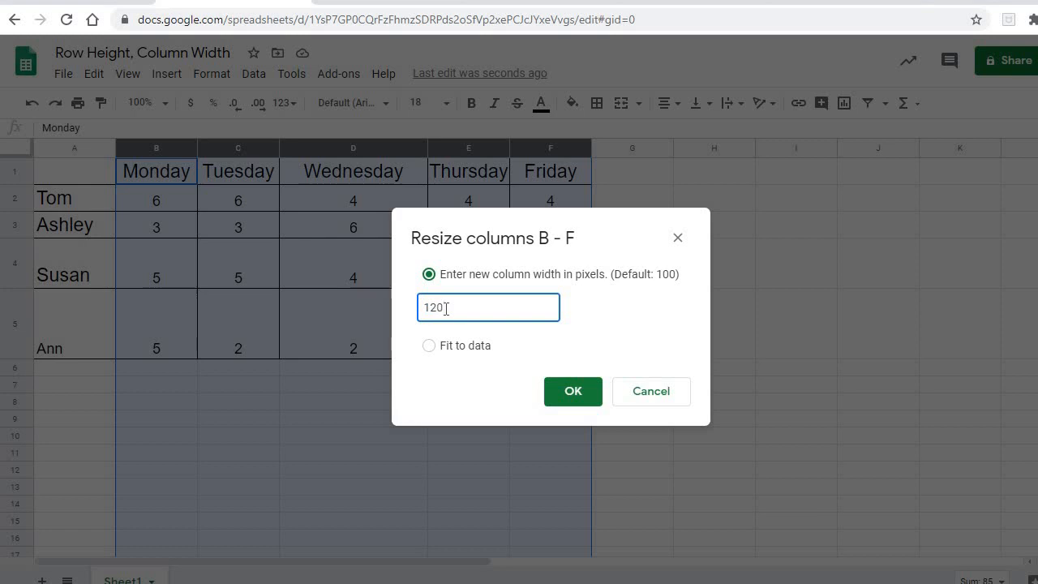
{"action": "mouse_move", "coordinate": [568, 314]}
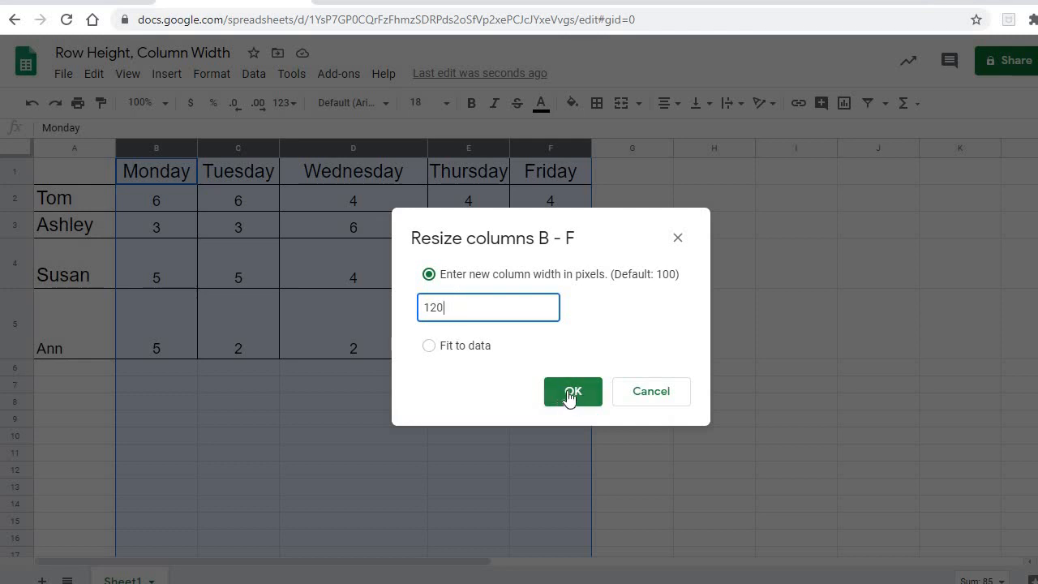
{"action": "left_click", "coordinate": [573, 391]}
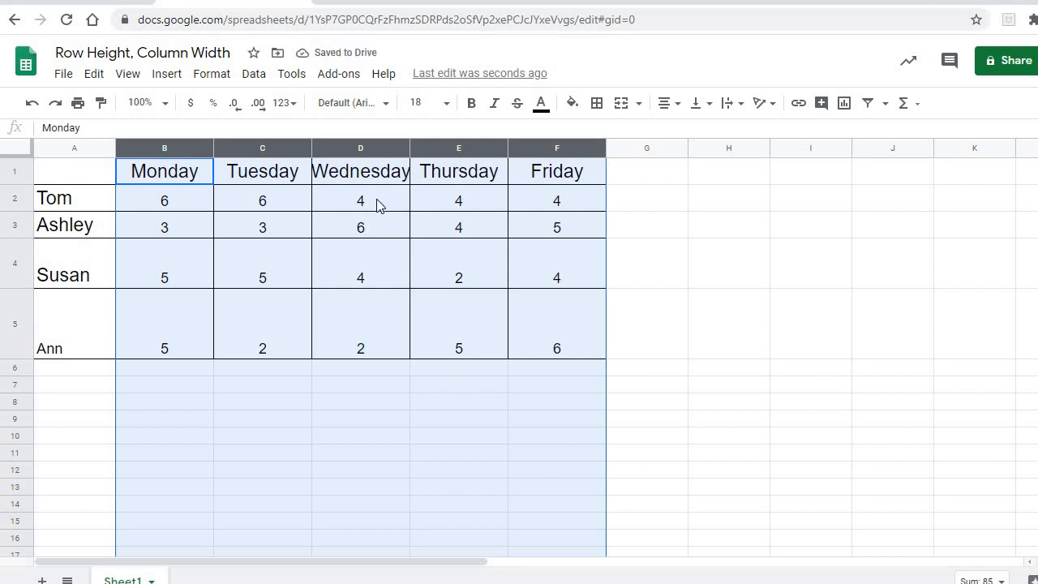
{"action": "mouse_move", "coordinate": [370, 180]}
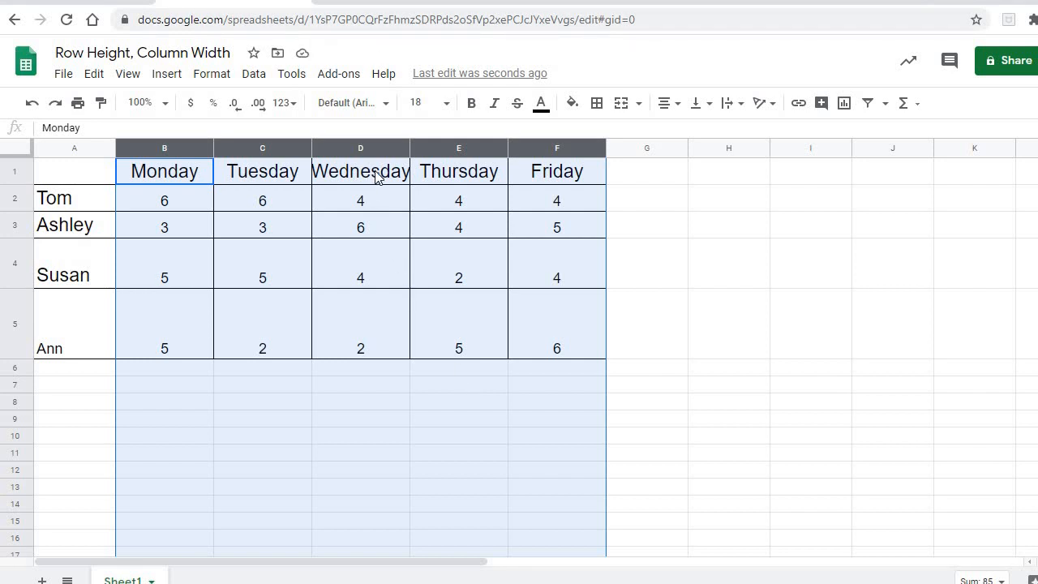
{"action": "mouse_move", "coordinate": [202, 296]}
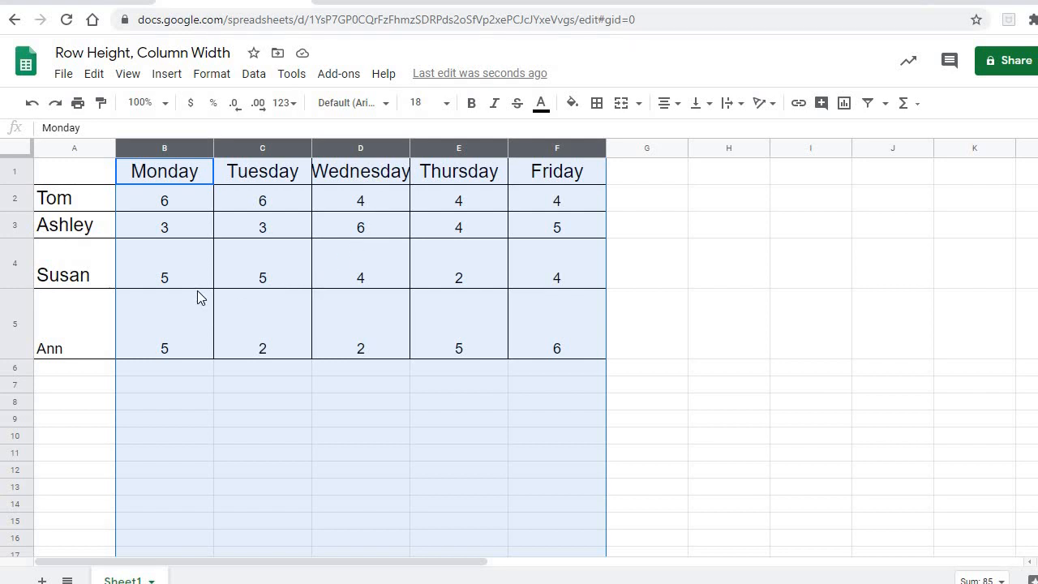
{"action": "mouse_move", "coordinate": [68, 247]}
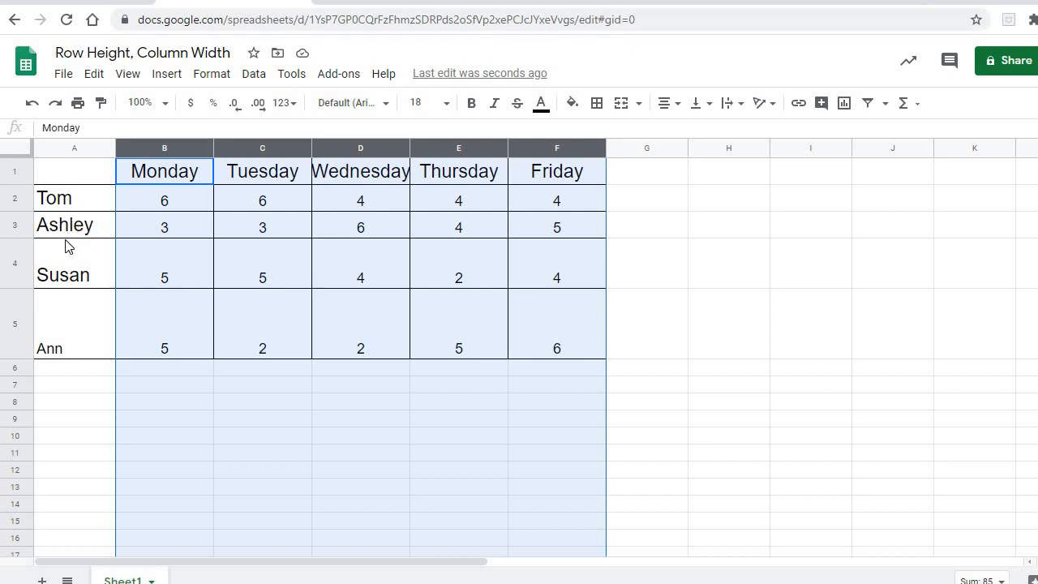
{"action": "mouse_move", "coordinate": [82, 303]}
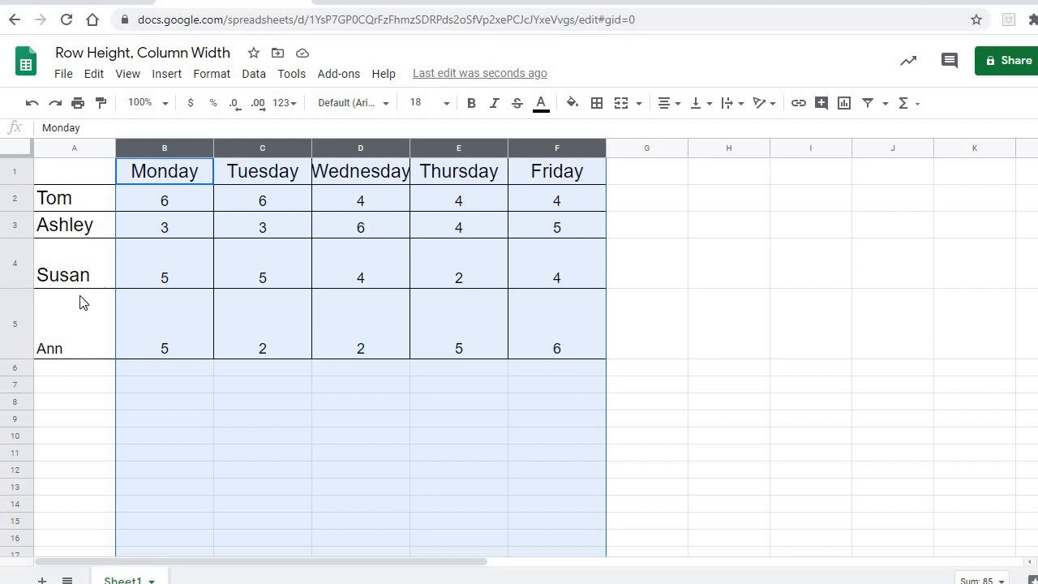
{"action": "mouse_move", "coordinate": [78, 339]}
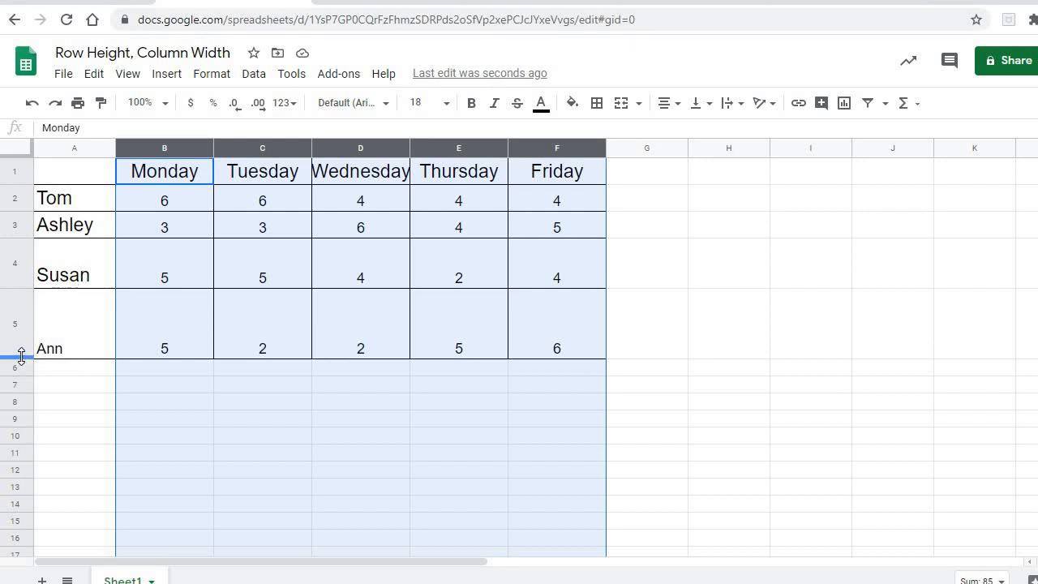
- Shrink the tall Ann and Susan rows (5 and 4) by dragging their bottom borders upward
{"action": "left_click_drag", "start_coordinate": [21, 359], "coordinate": [21, 325]}
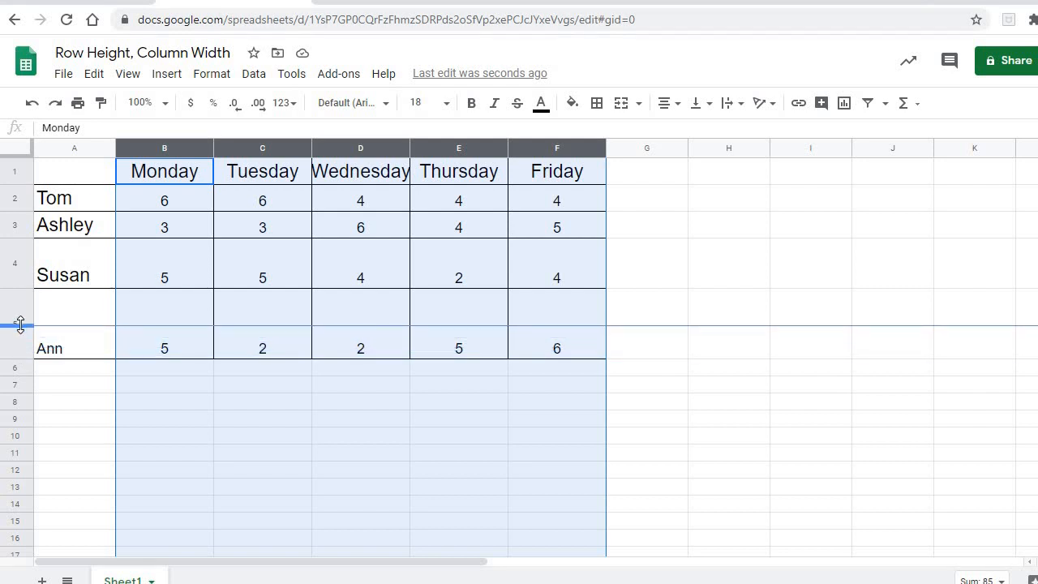
{"action": "left_click_drag", "start_coordinate": [20, 324], "coordinate": [20, 316]}
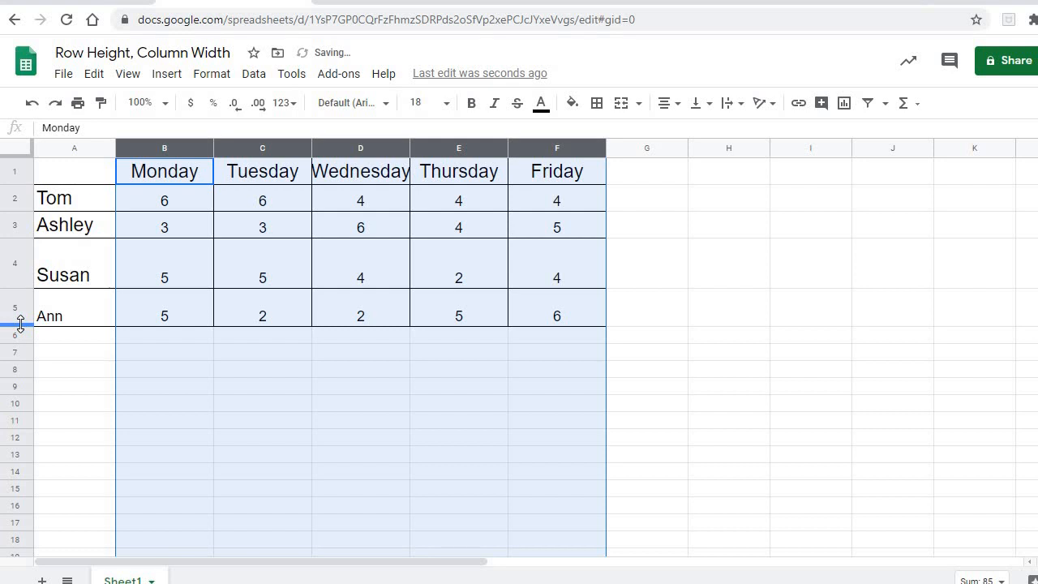
{"action": "left_click_drag", "start_coordinate": [19, 324], "coordinate": [20, 278]}
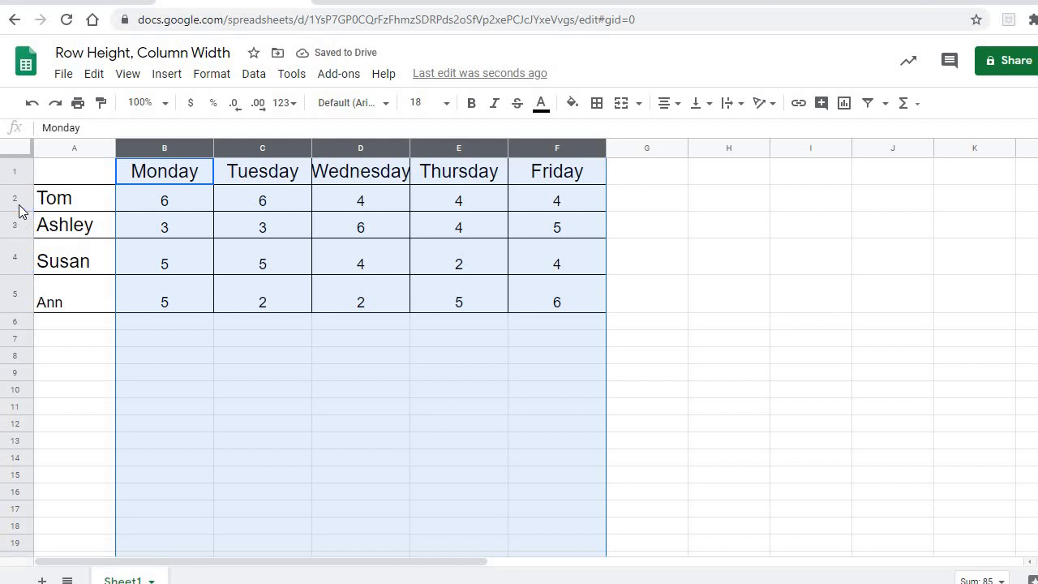
- Select rows 2–5 and choose Resize rows 2 - 5 from the context menu
{"action": "left_click", "coordinate": [55, 198]}
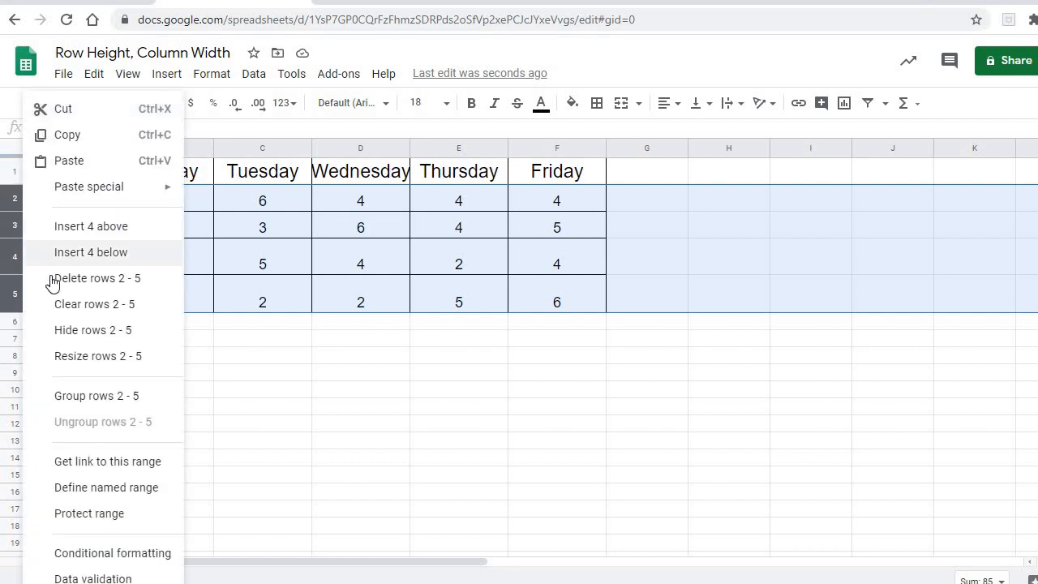
{"action": "mouse_move", "coordinate": [78, 356]}
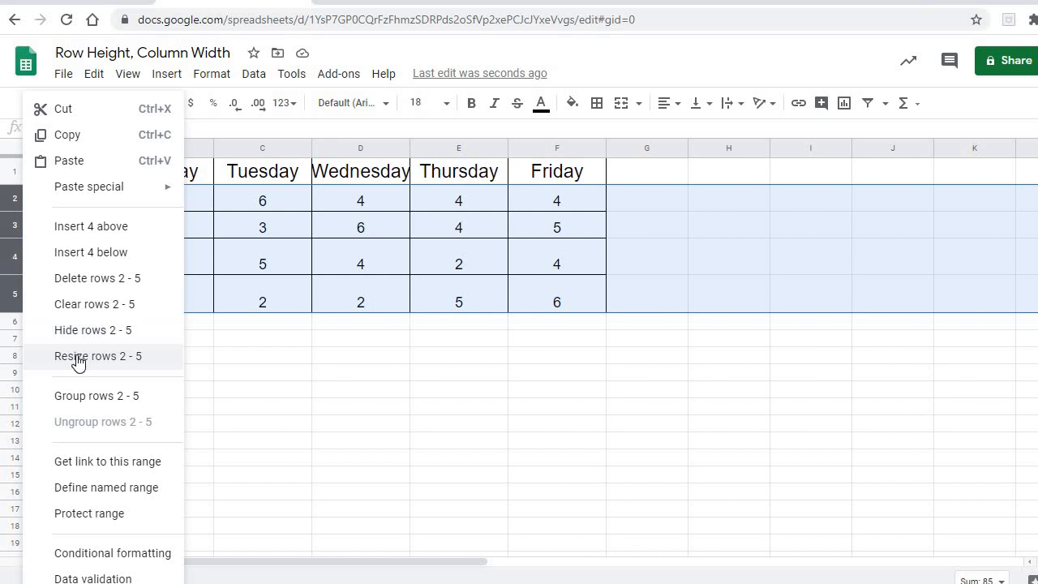
{"action": "left_click", "coordinate": [98, 357]}
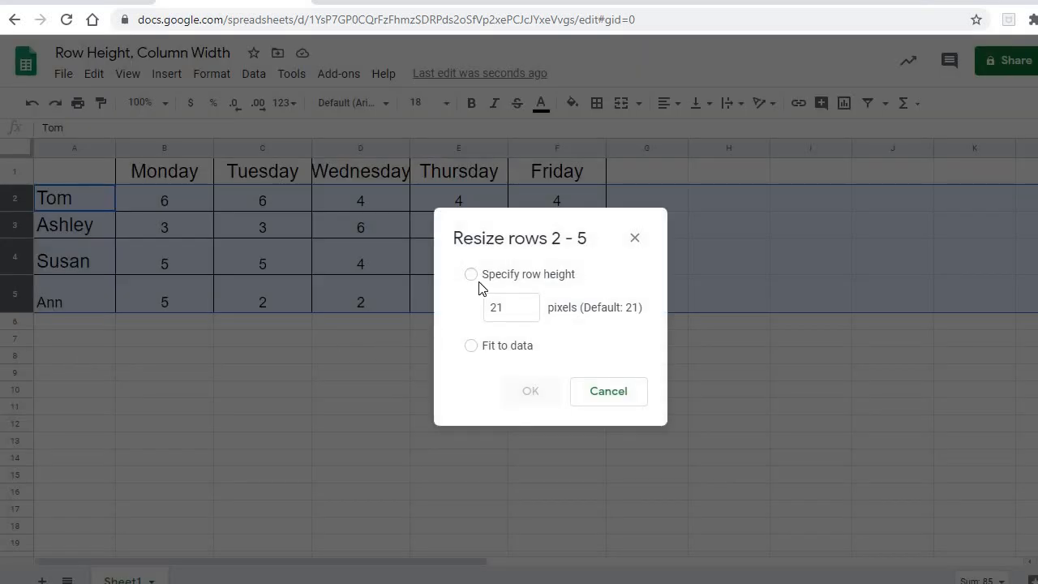
- Specify an exact row height of 30 pixels for rows 2–5
{"action": "left_click", "coordinate": [471, 274]}
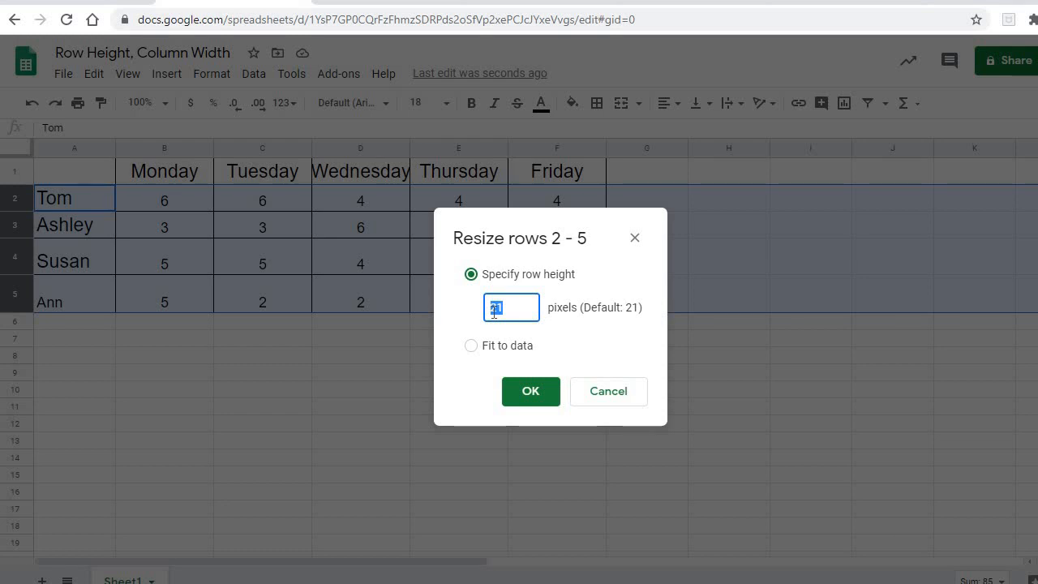
{"action": "type", "text": "30"}
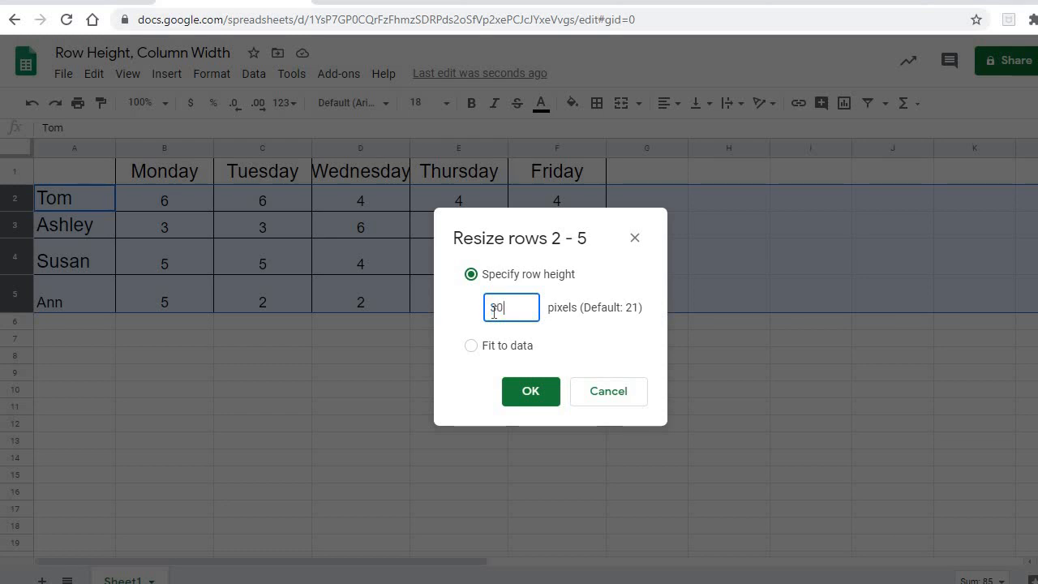
{"action": "left_click", "coordinate": [531, 391]}
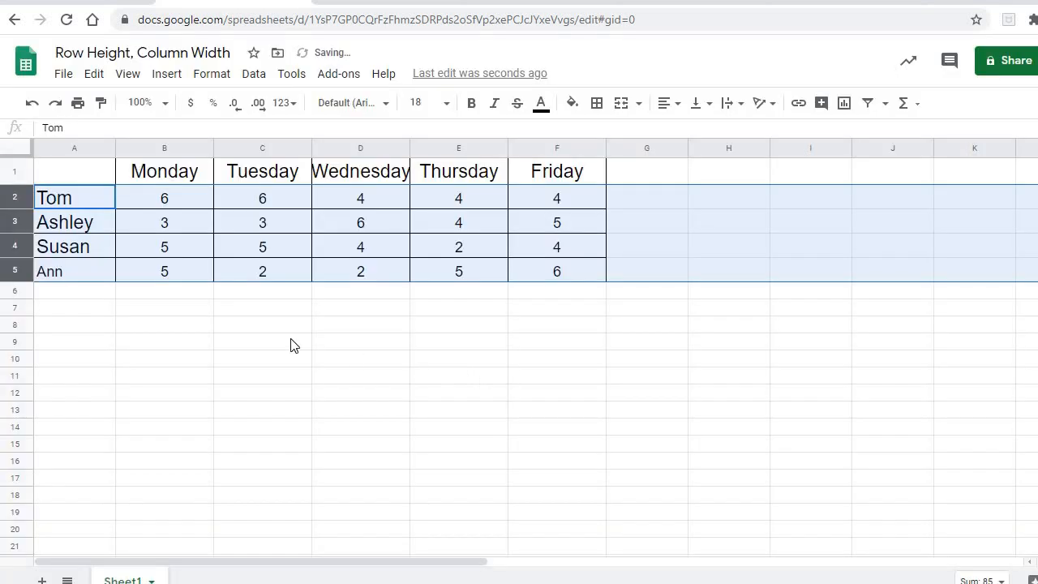
{"action": "mouse_move", "coordinate": [147, 279]}
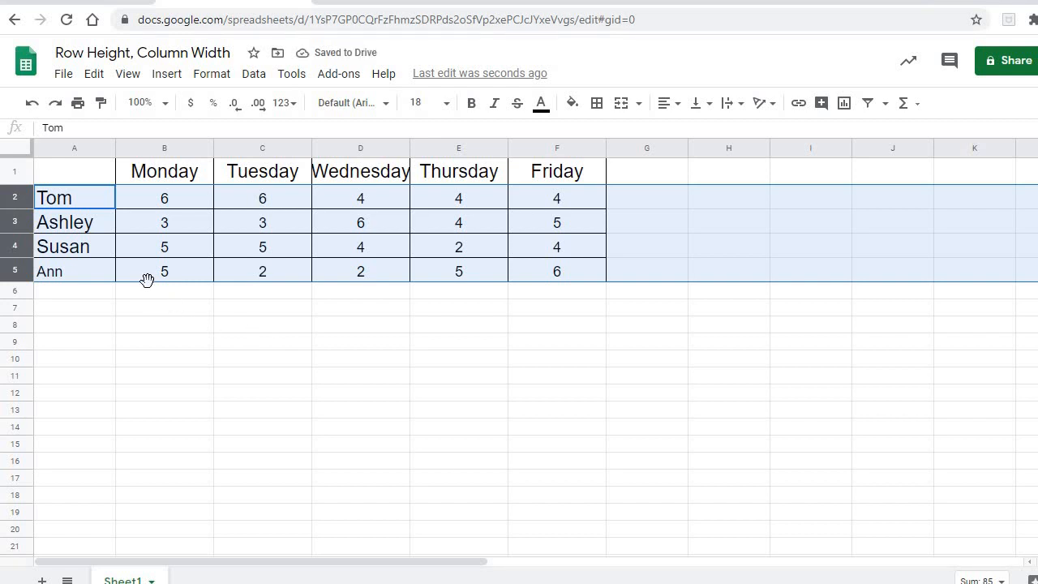
{"action": "mouse_move", "coordinate": [112, 292]}
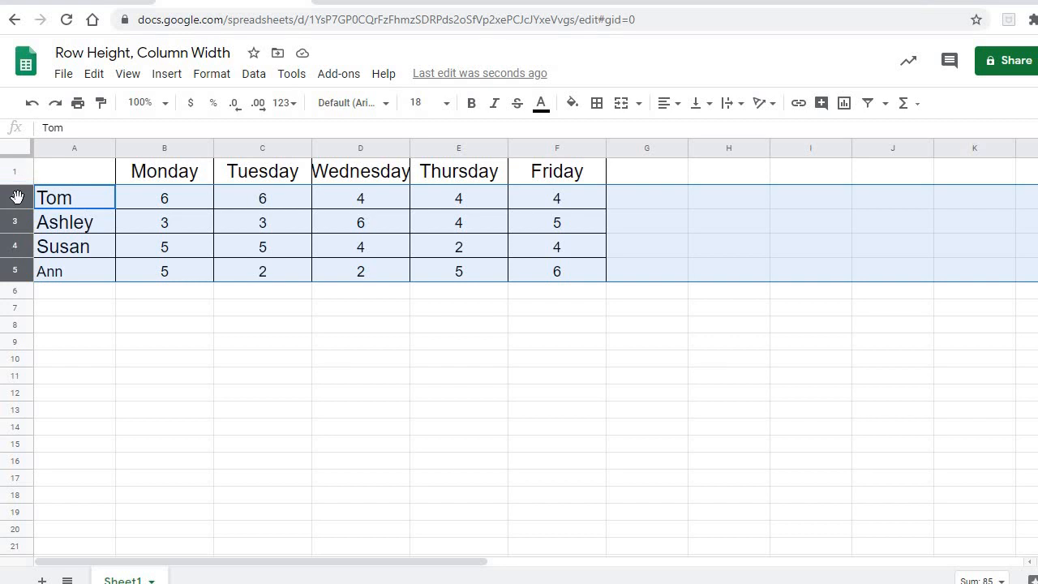
{"action": "mouse_move", "coordinate": [347, 146]}
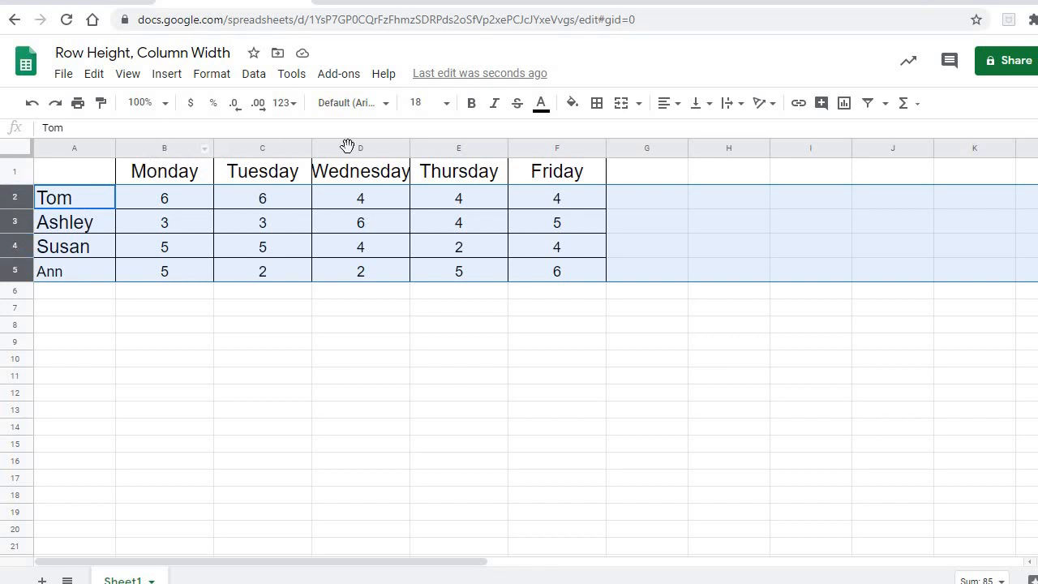
- Select the weekday columns B through F together
{"action": "left_click", "coordinate": [163, 148]}
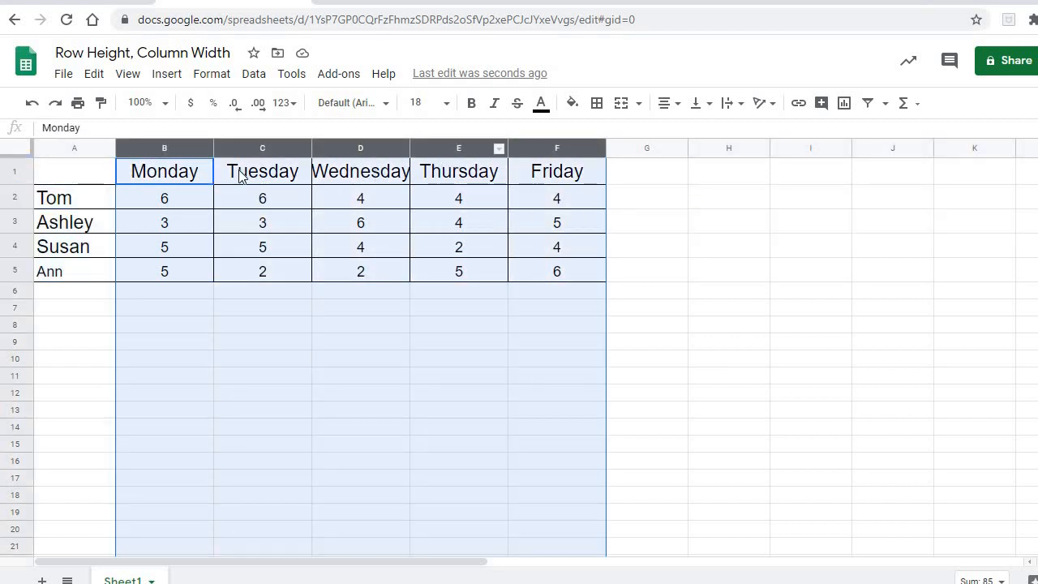
{"action": "mouse_move", "coordinate": [510, 147]}
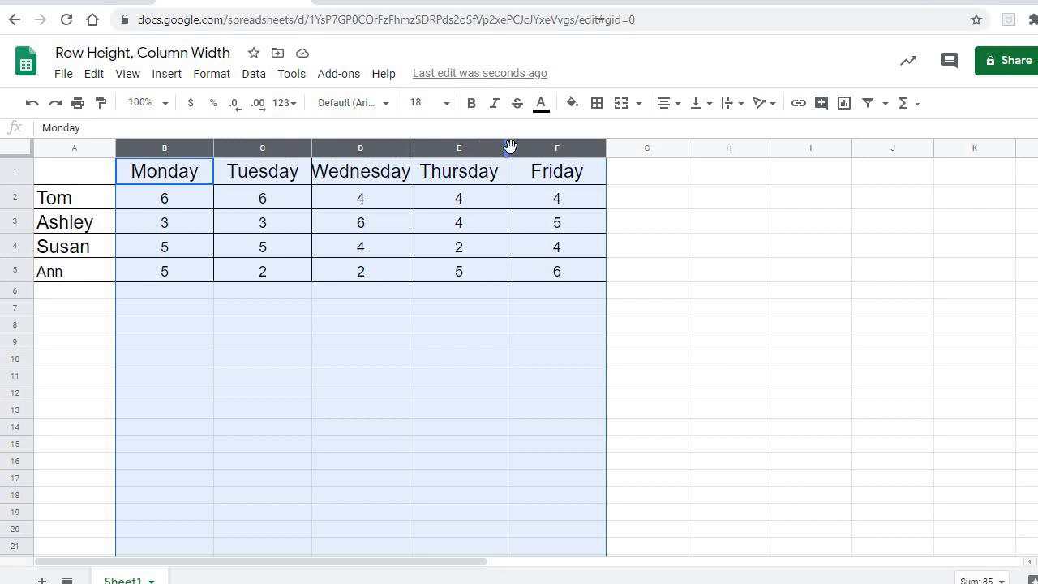
{"action": "mouse_move", "coordinate": [415, 156]}
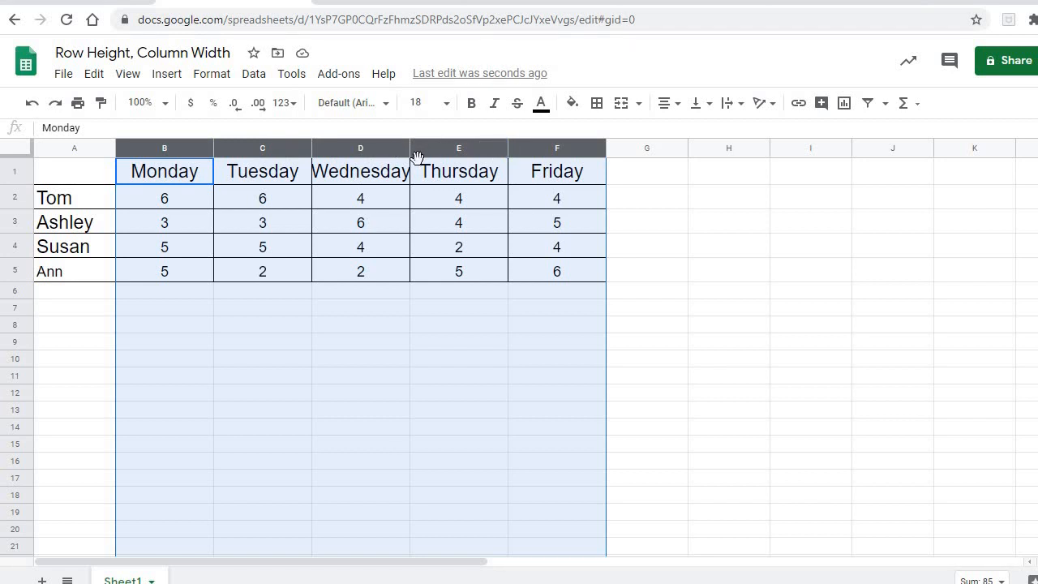